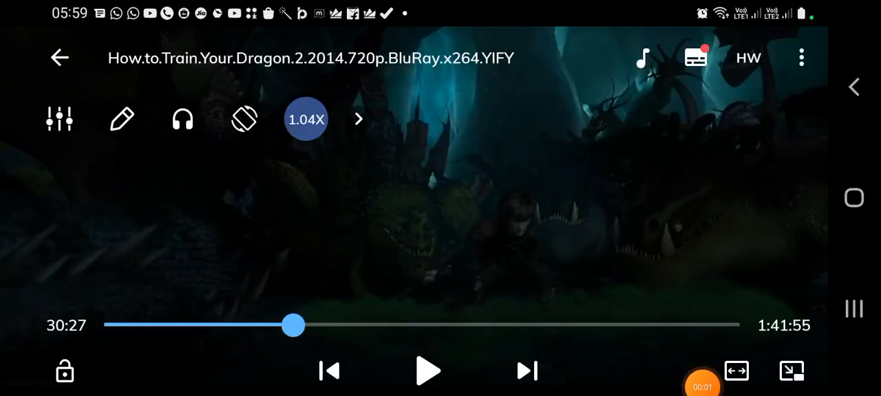
# Bring up XRecorder's brush drawing toolbar over the playing movie.
pyautogui.click(426, 371)
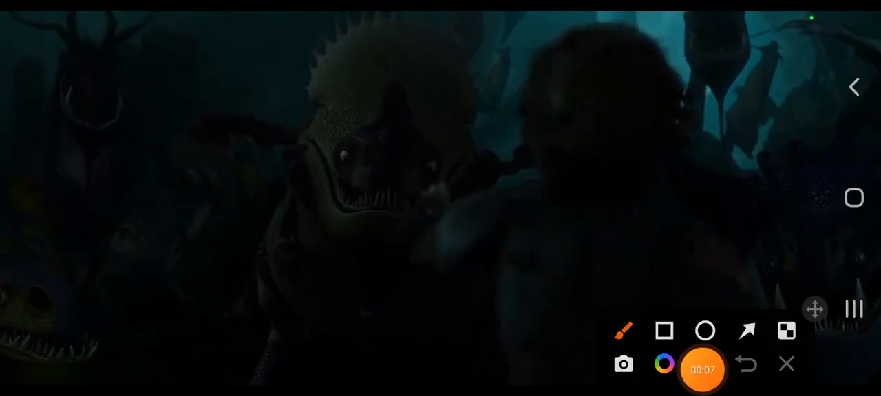
# Set the brush to maximum stroke size in orange and draw a thick rectangular frame over the movie.
pyautogui.click(663, 364)
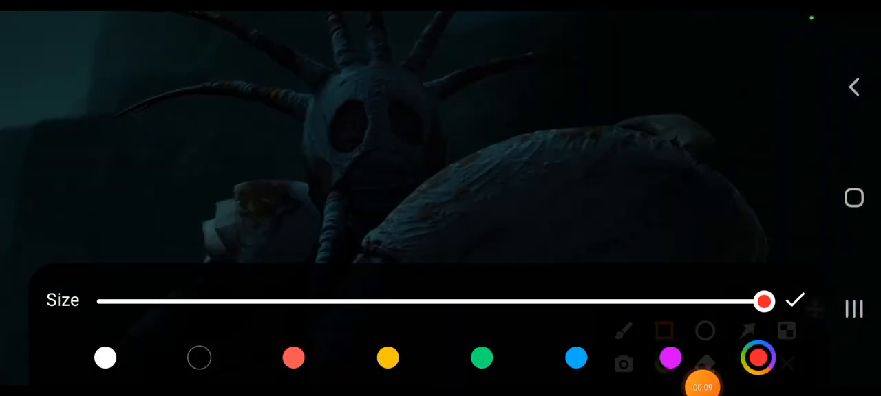
pyautogui.click(758, 357)
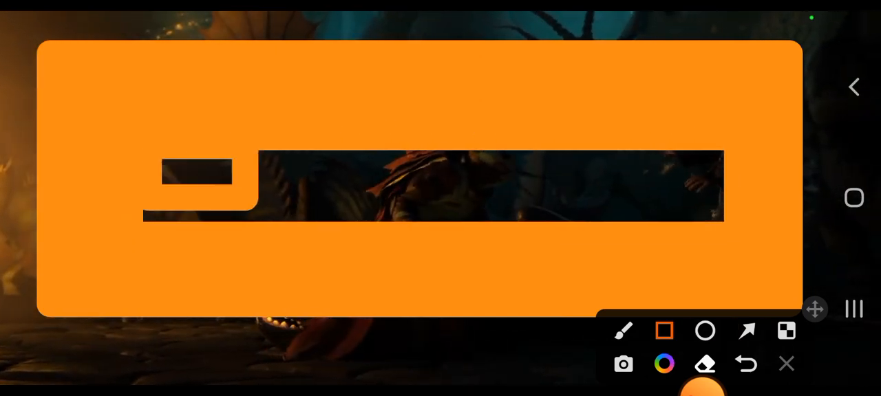
pyautogui.click(705, 331)
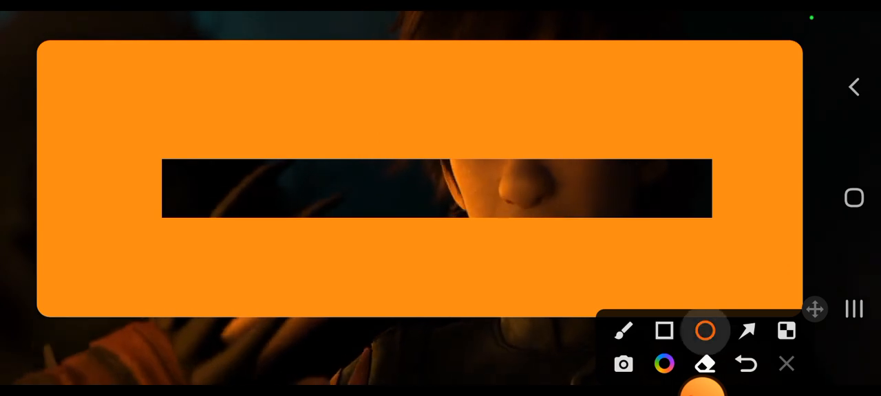